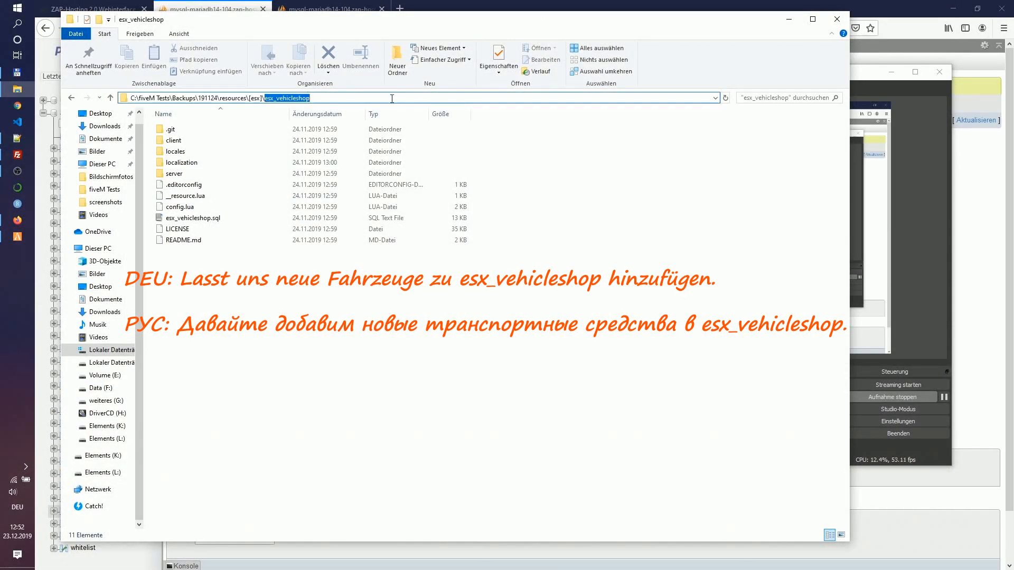
mouse_move(627, 193)
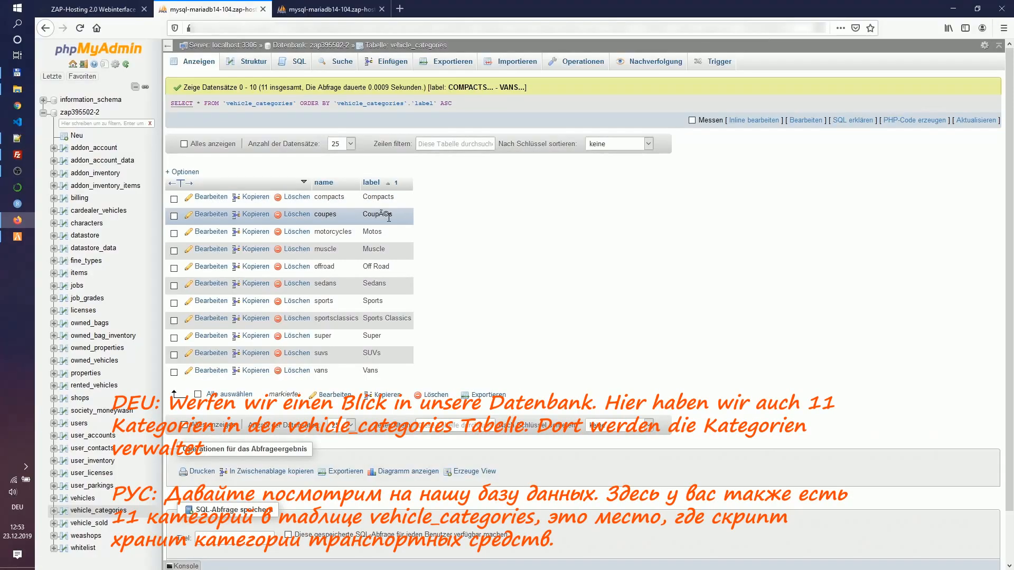
mouse_move(398, 312)
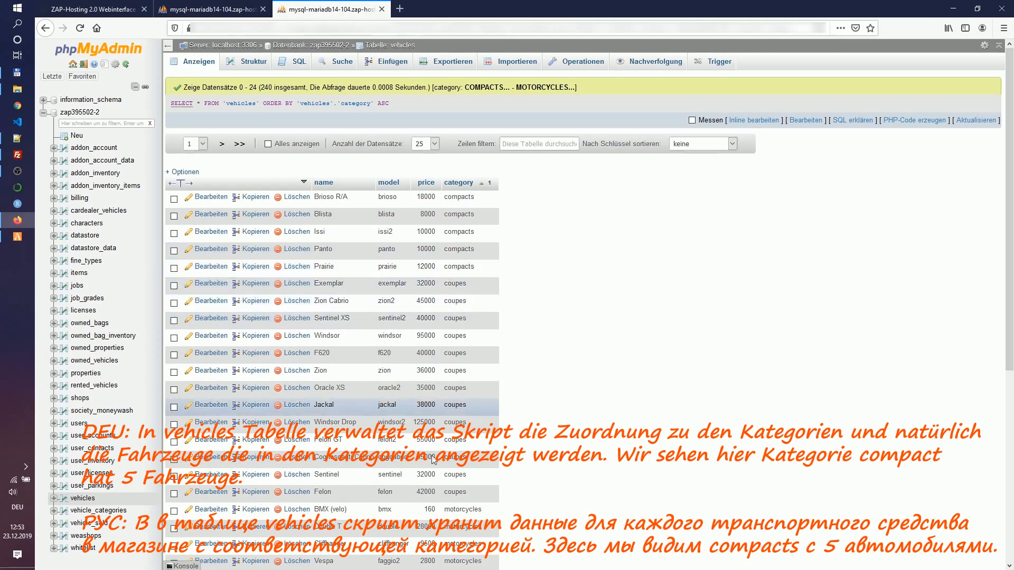
Scroll the vehicle_categories rows and switch to the 240-row vehicles table
scroll(down, 3)
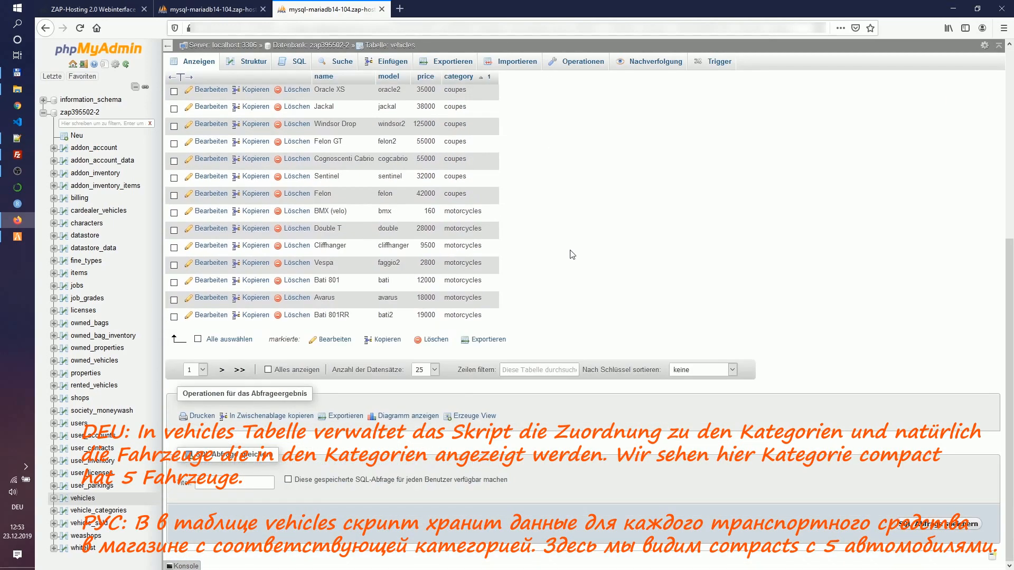
click(458, 76)
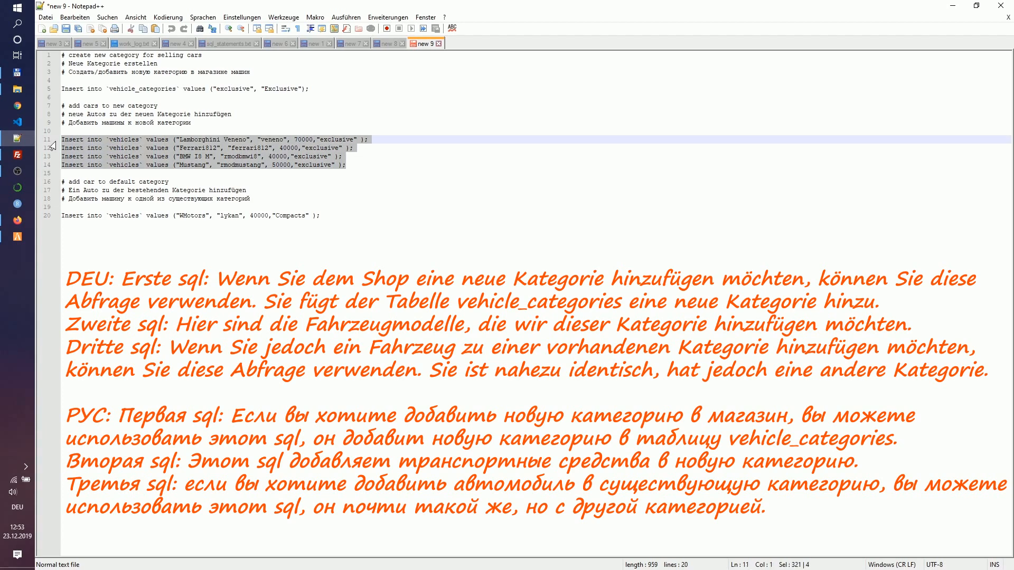
mouse_move(270, 197)
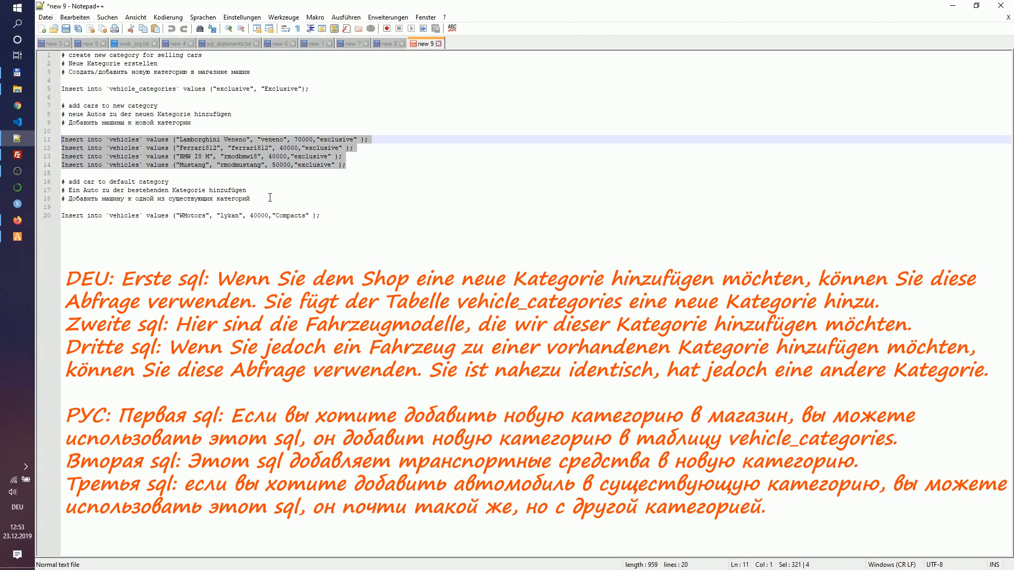
click(65, 215)
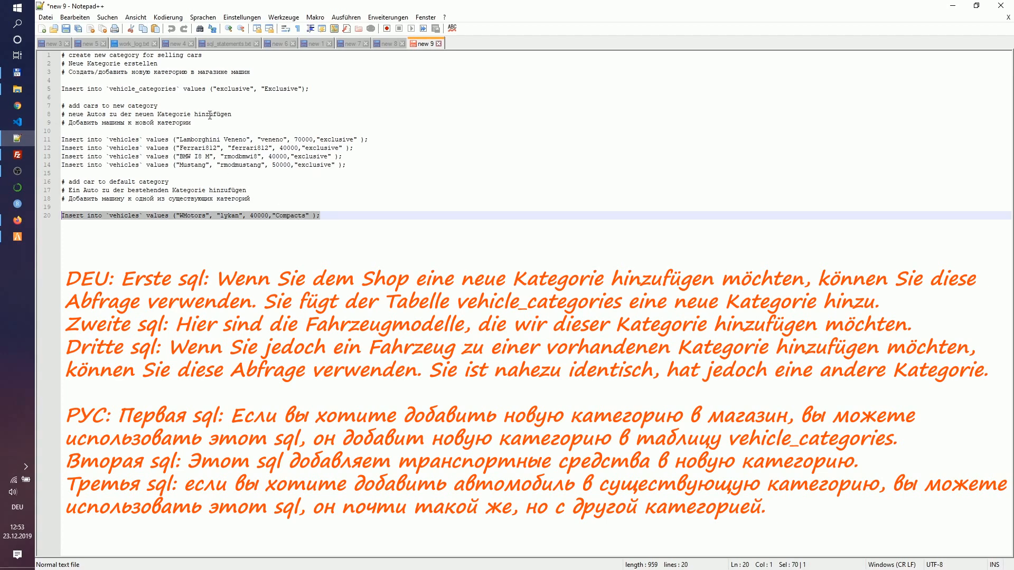
click(158, 105)
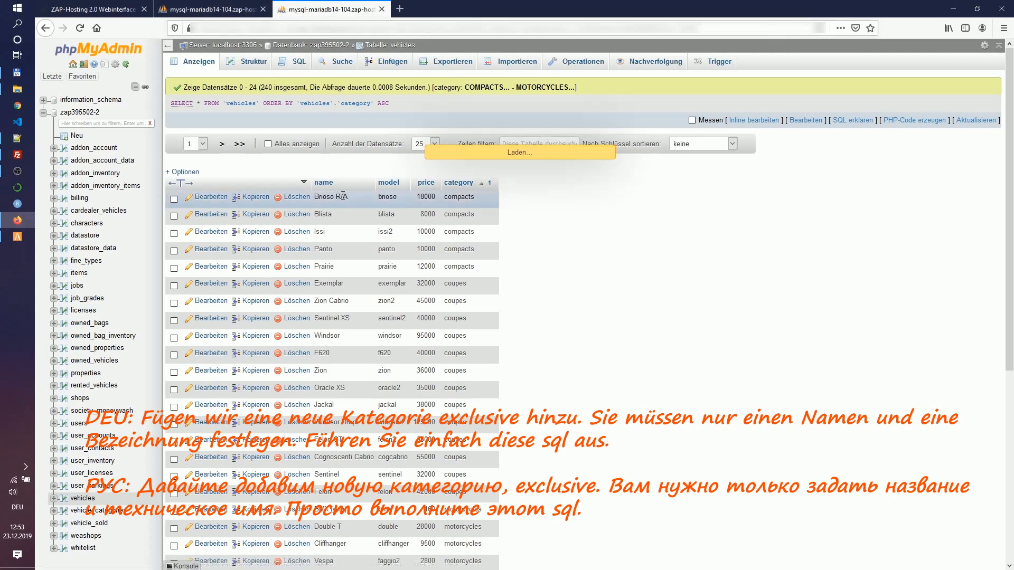
Run the INSERT adding category 'exclusive' labelled Exclusive to vehicle_categories and check the new row
click(298, 61)
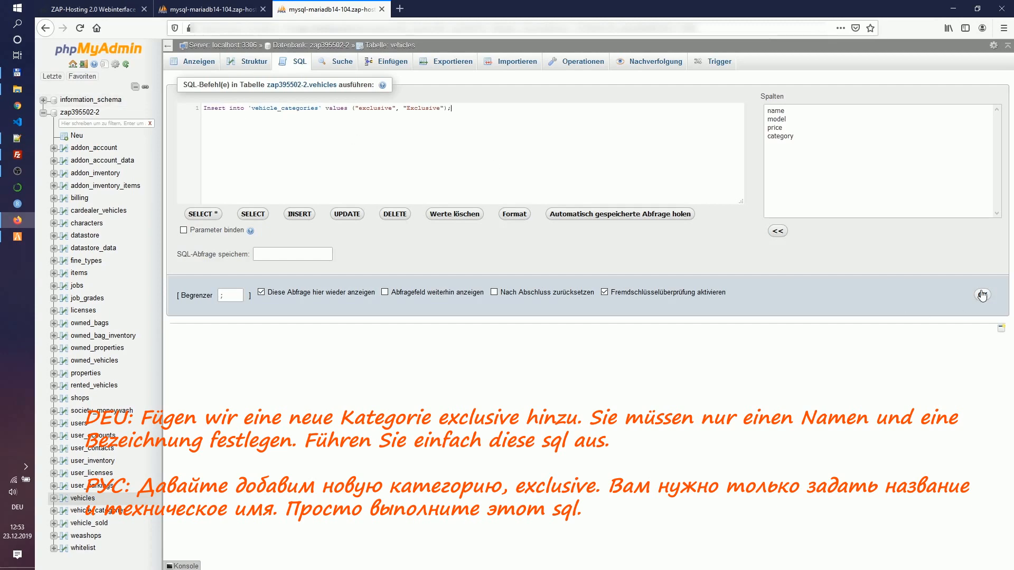
click(982, 295)
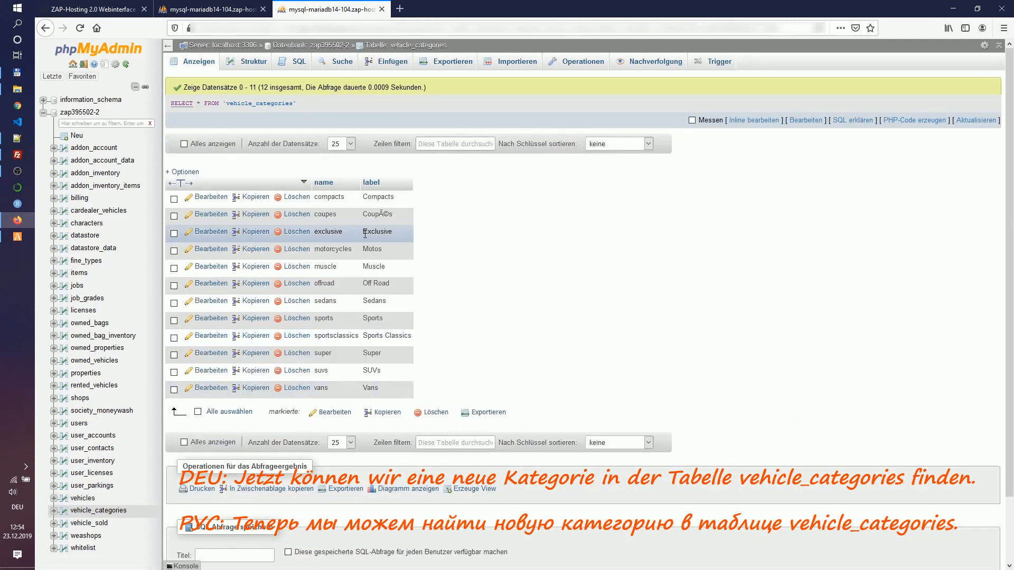
double_click(377, 231)
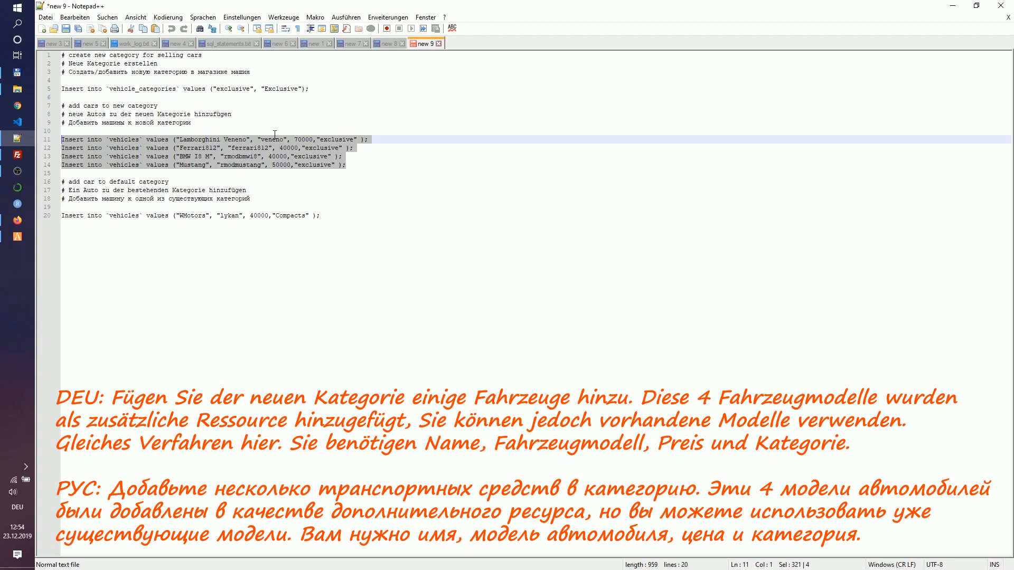
mouse_move(455, 194)
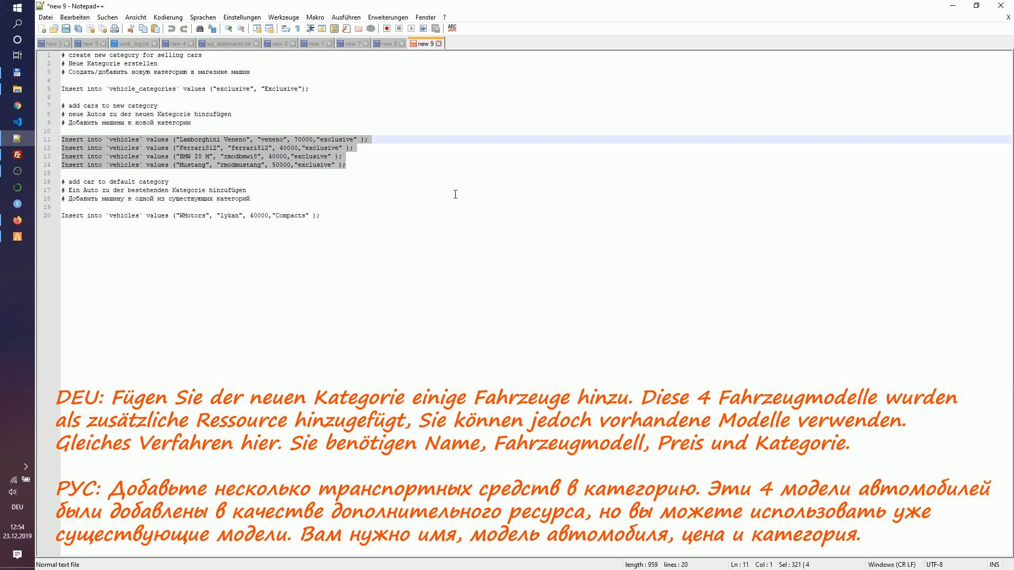
mouse_move(18, 220)
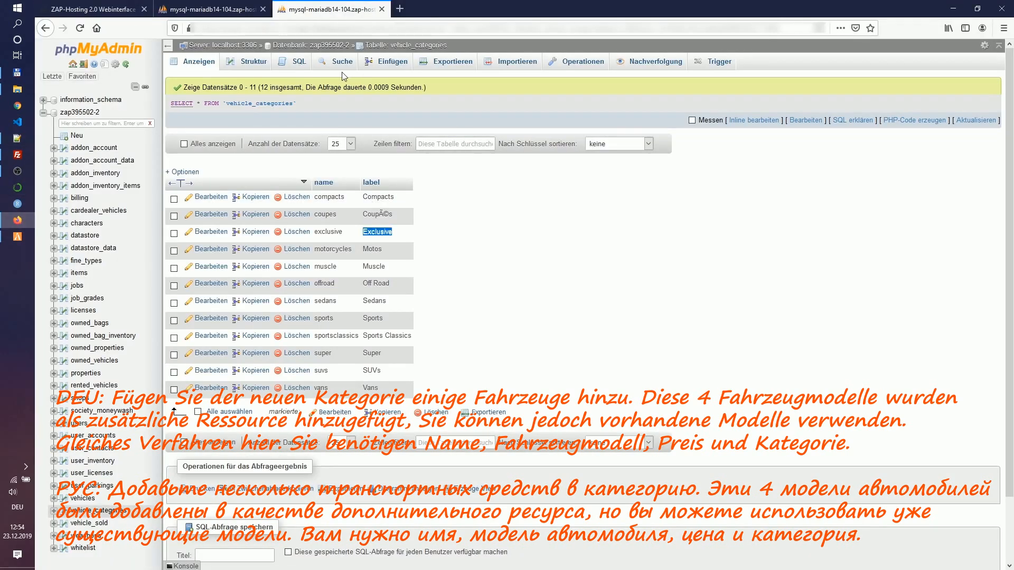
Run the four INSERTs adding Lamborghini Veneno, Ferrari812, BMW I8 M and Mustang to vehicles
click(298, 62)
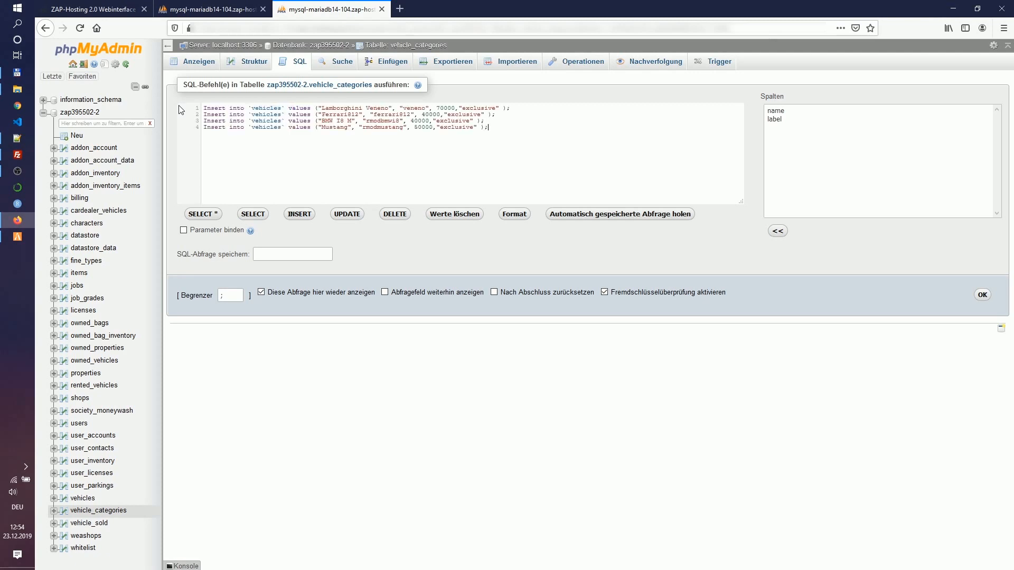
click(982, 295)
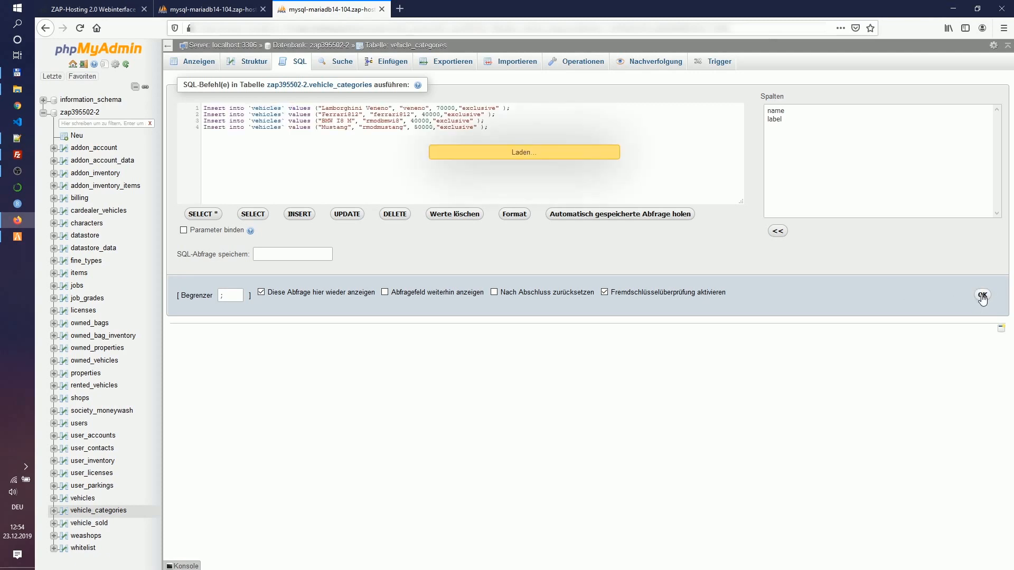
click(982, 297)
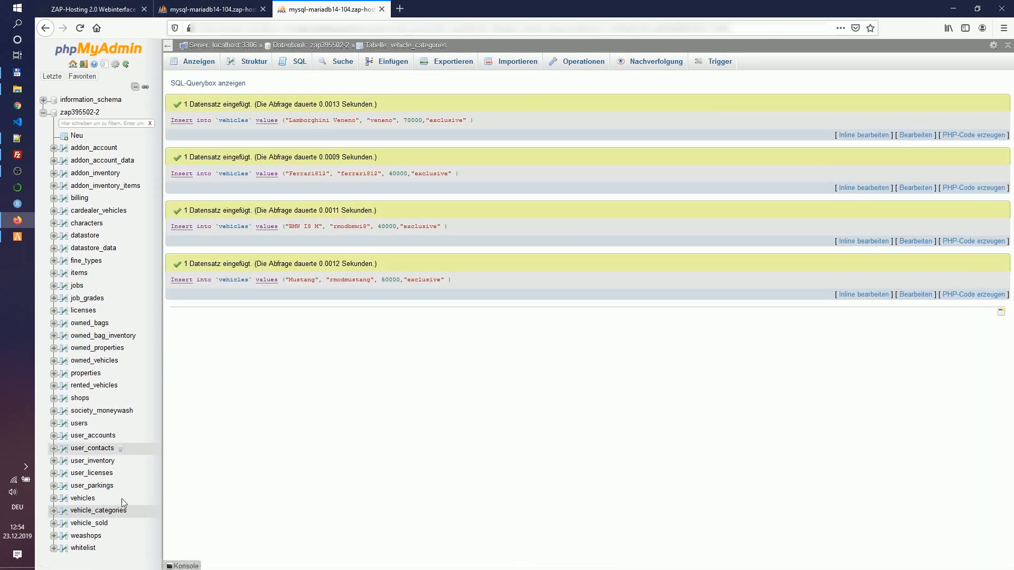
Browse the vehicles table sorted by category to see the new exclusive cars
click(83, 498)
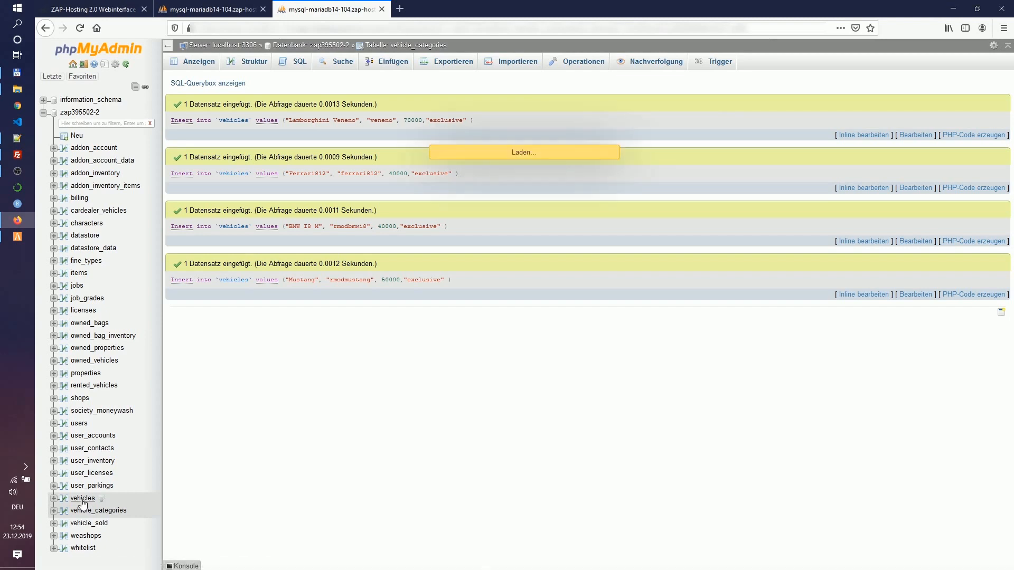
click(83, 498)
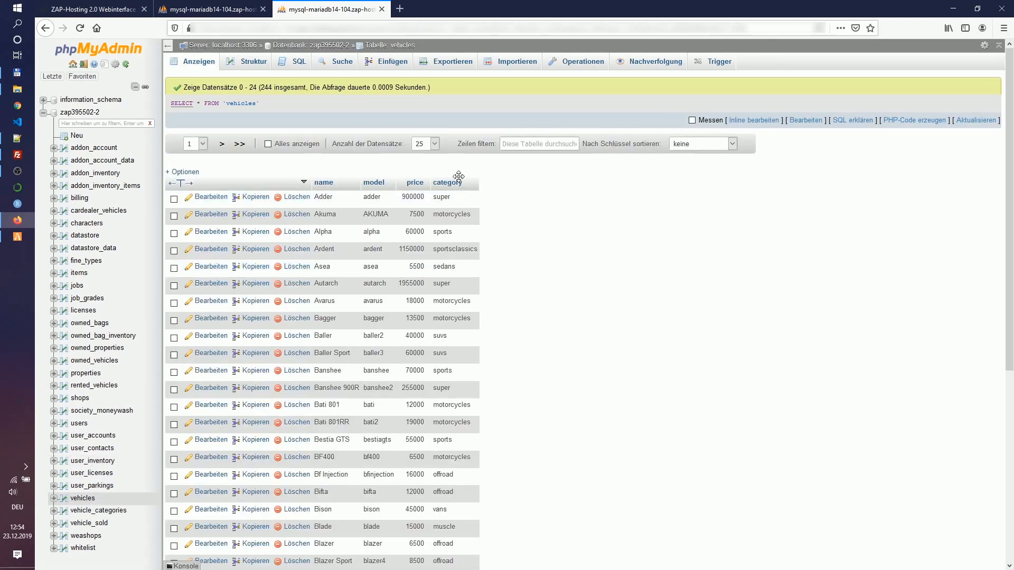
click(470, 182)
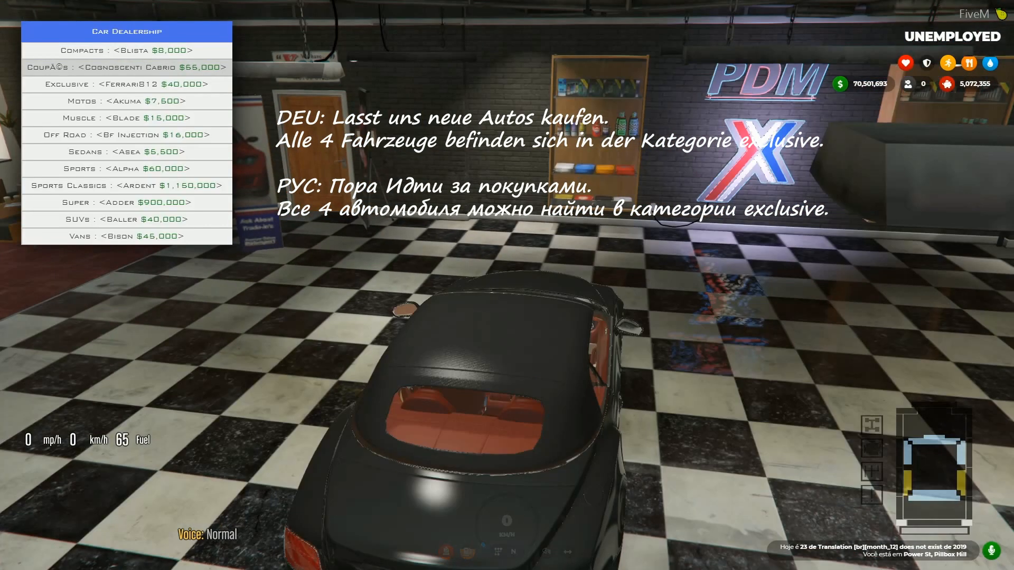
Scroll the dealership's Exclusive row to the Lamborghini Veneno at $70,000
click(127, 83)
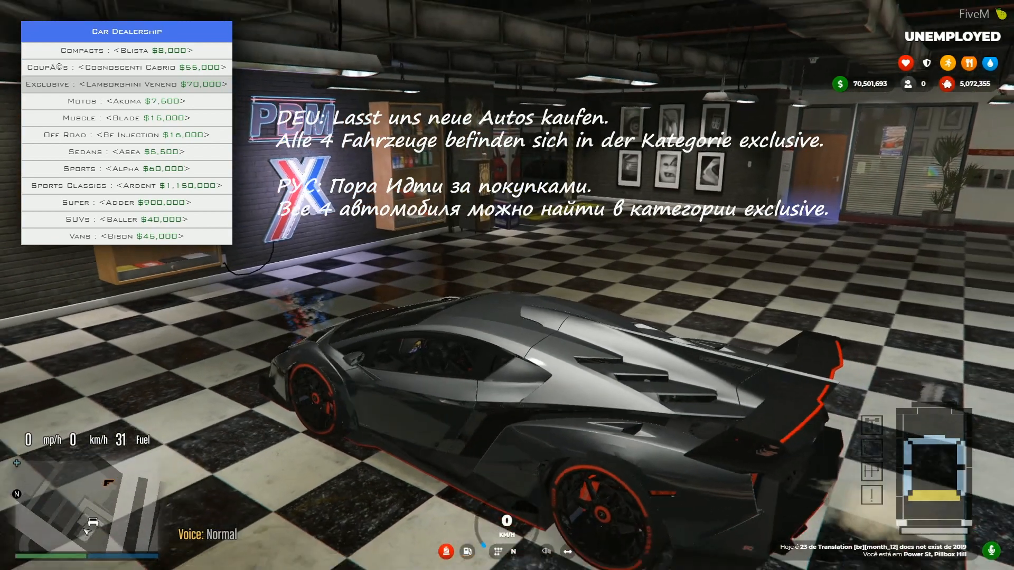
mouse_move(507, 284)
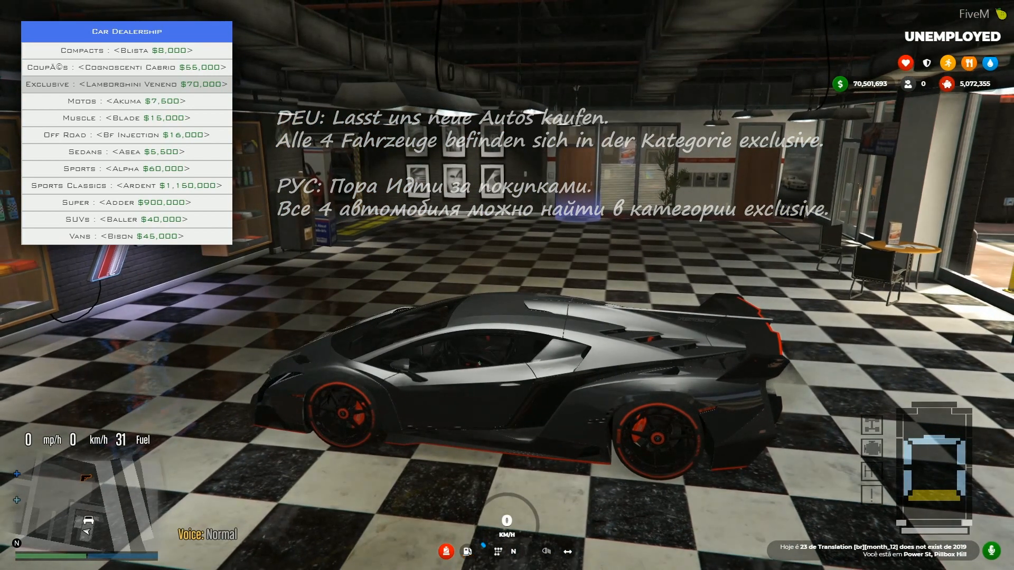
click(126, 84)
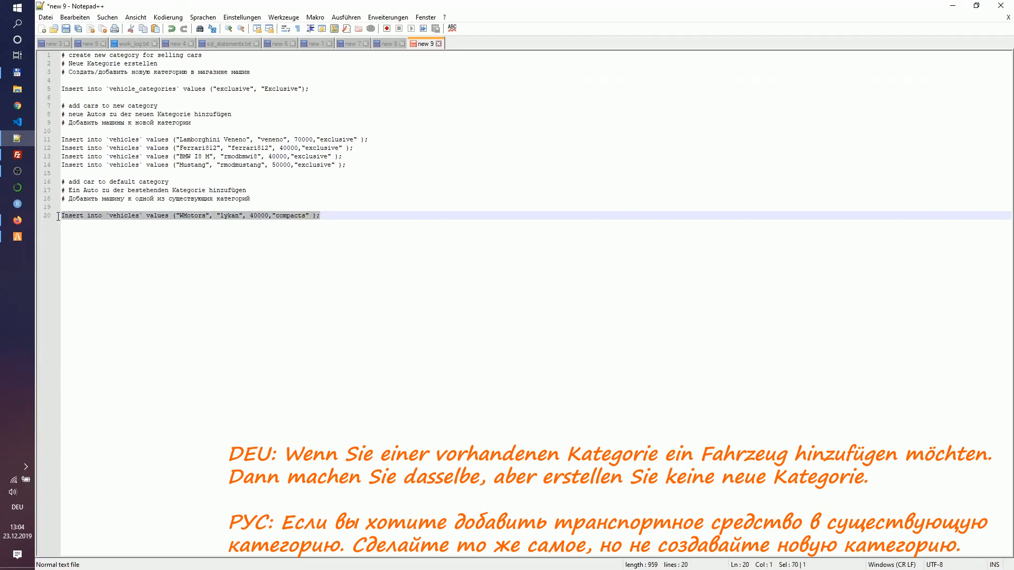
mouse_move(21, 211)
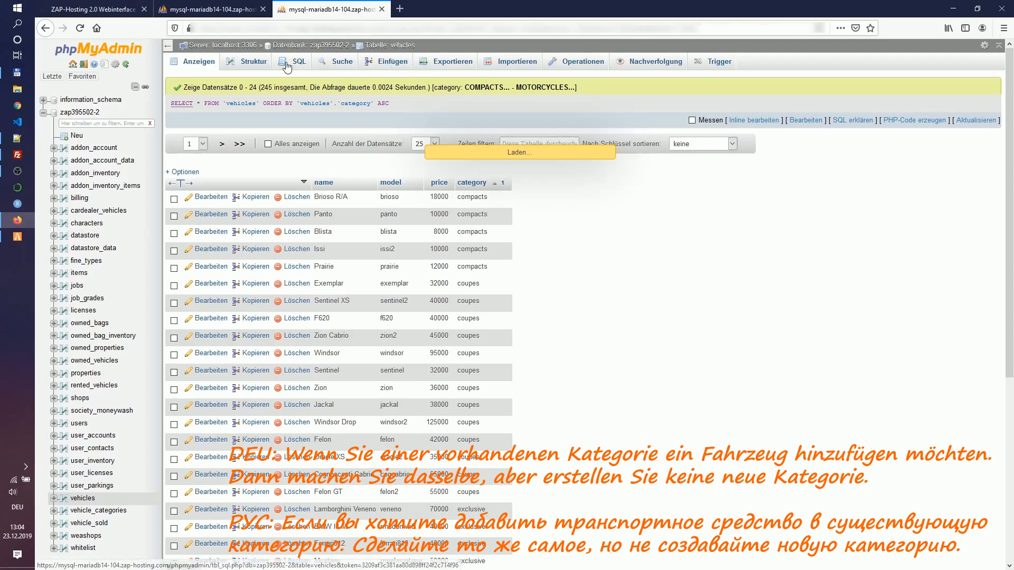
Run the INSERT adding WMotors (model lykan, 40000) to compacts and browse vehicles sorted by category
click(299, 61)
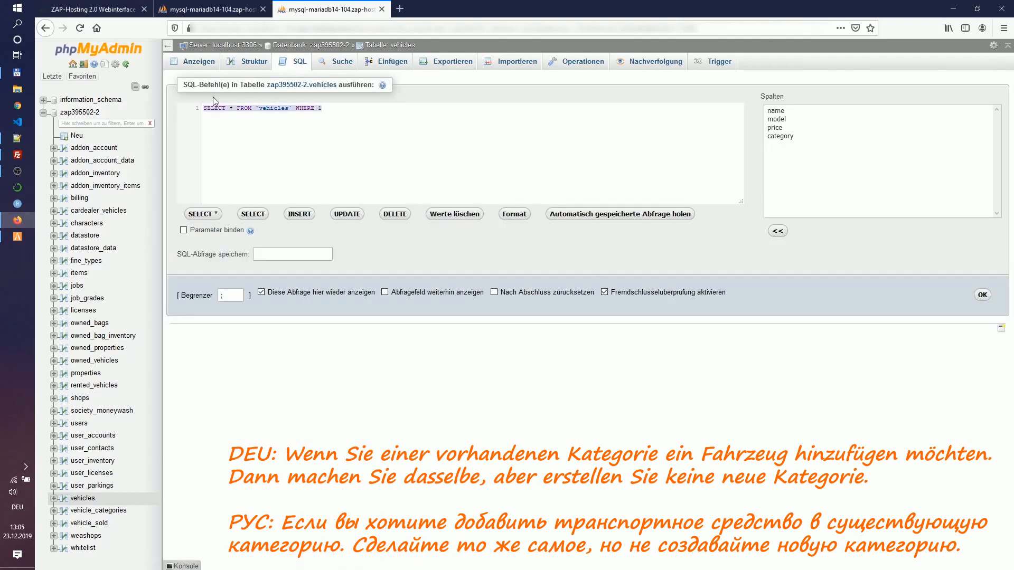
click(982, 295)
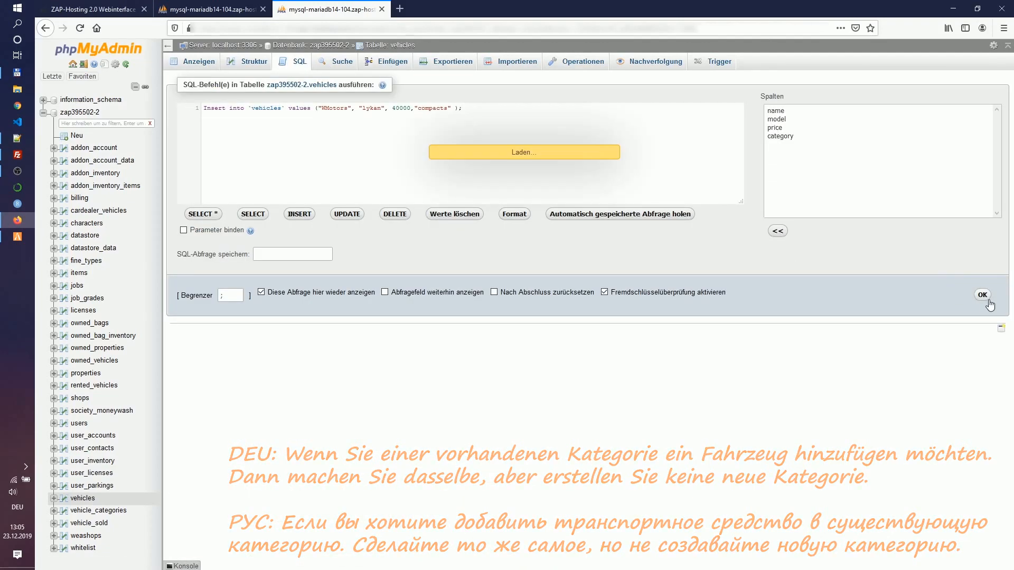
click(982, 295)
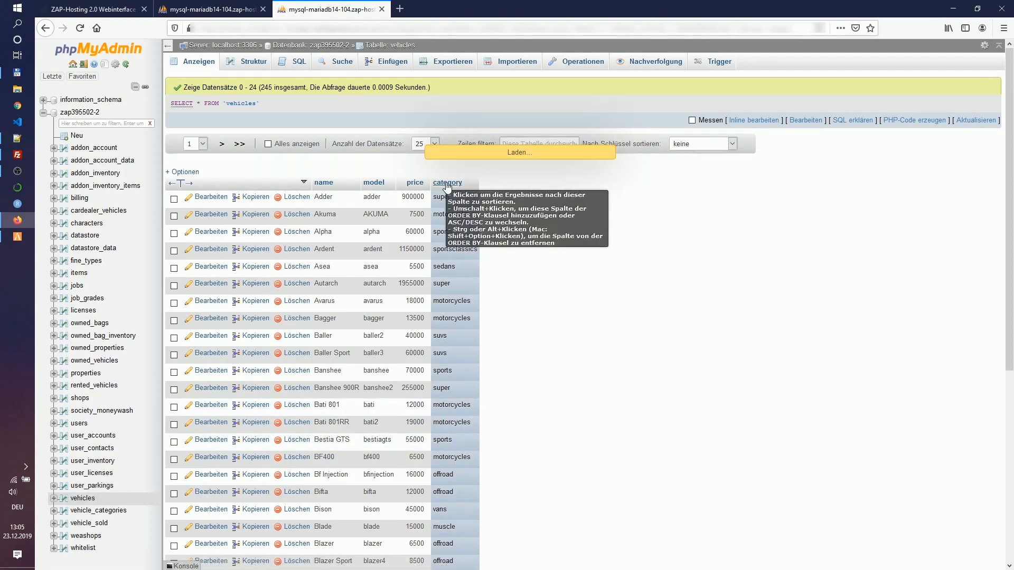
click(447, 183)
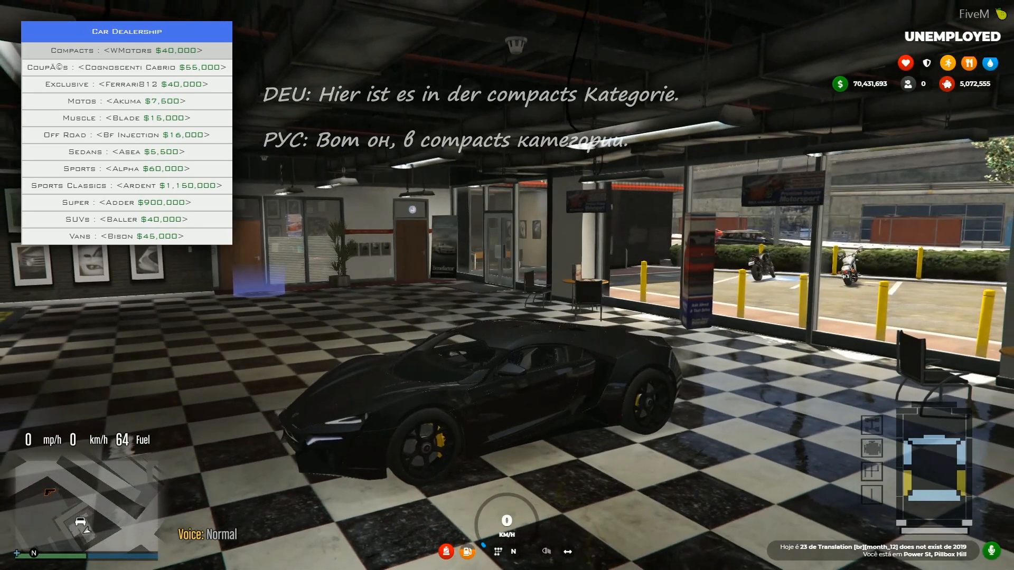
Select Compacts: WMotors and confirm Yes to purchase it for $40,000
click(126, 51)
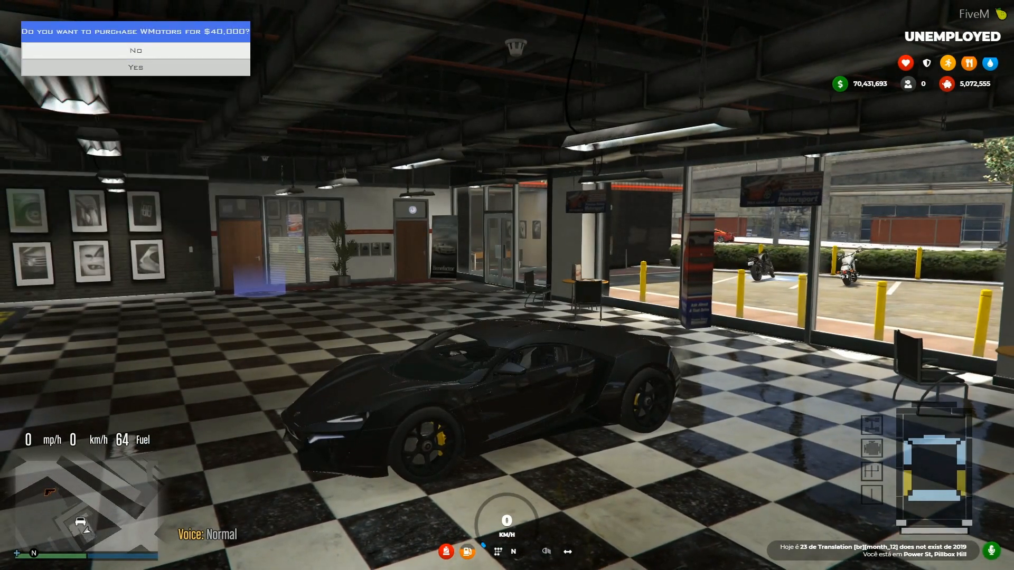
click(135, 67)
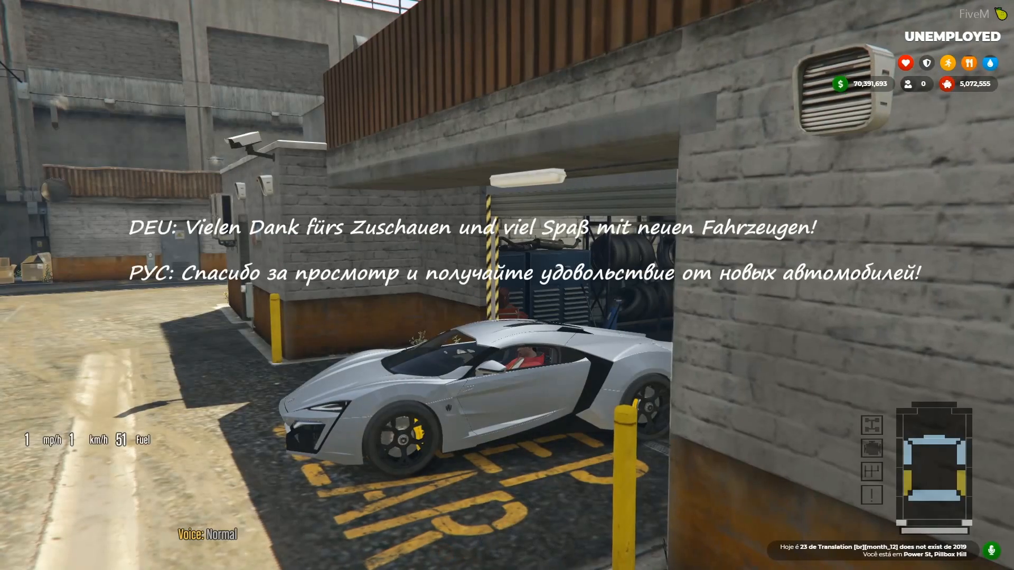